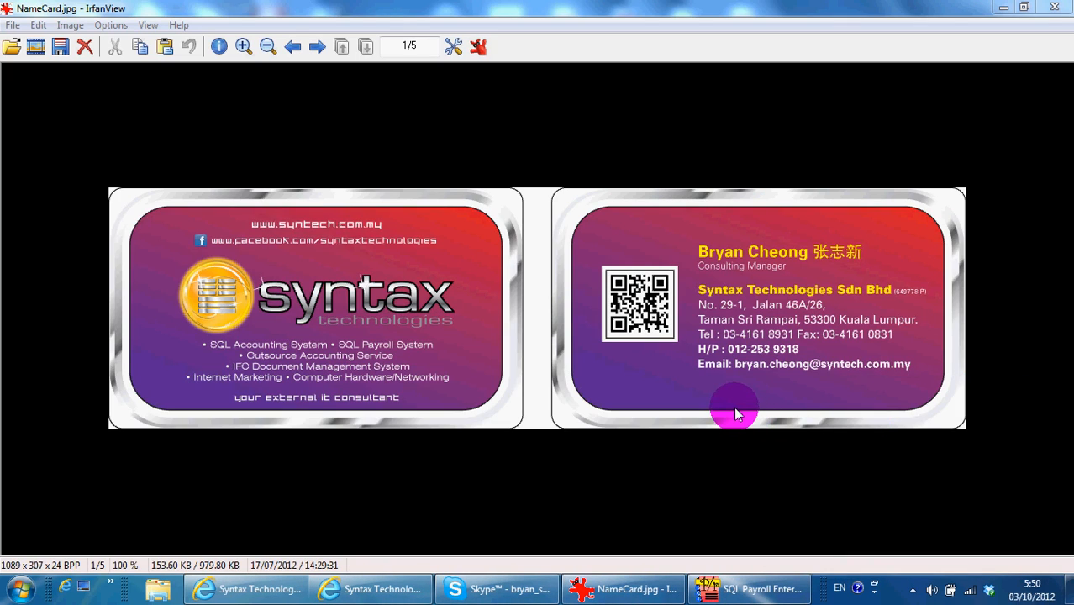
mouse_move(758, 397)
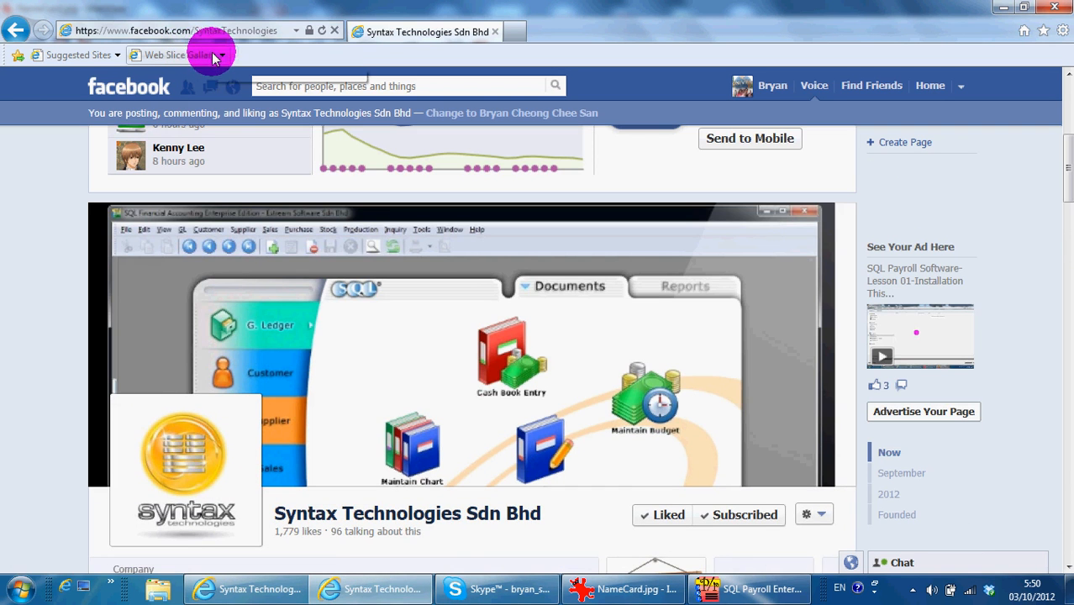
- Scroll through the view, then bring up the File menu's company, activation and database commands
scroll("up", 3)
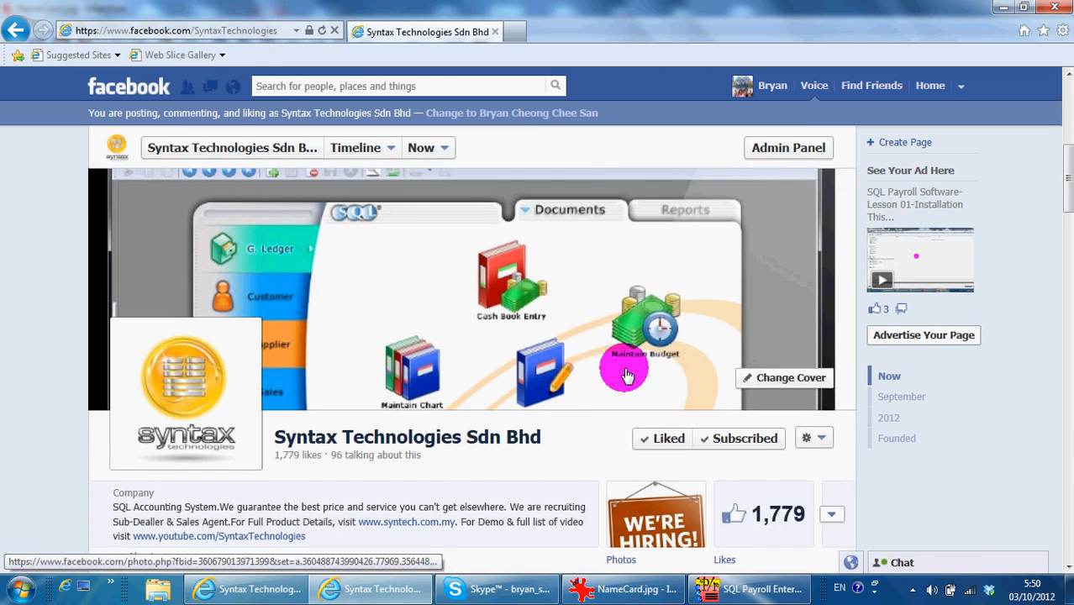
scroll("down", 3)
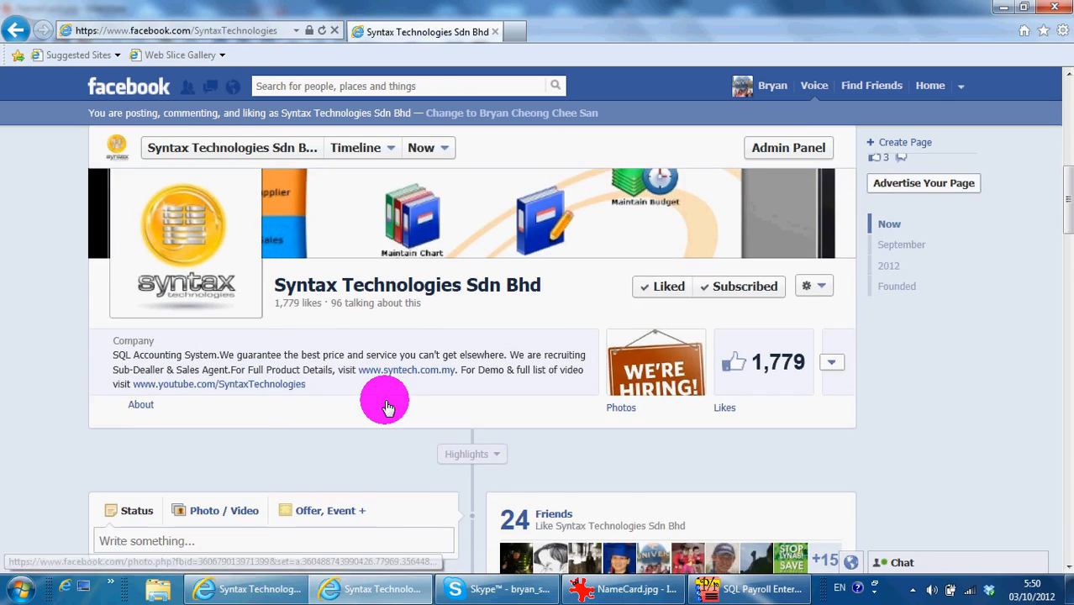
scroll("down", 3)
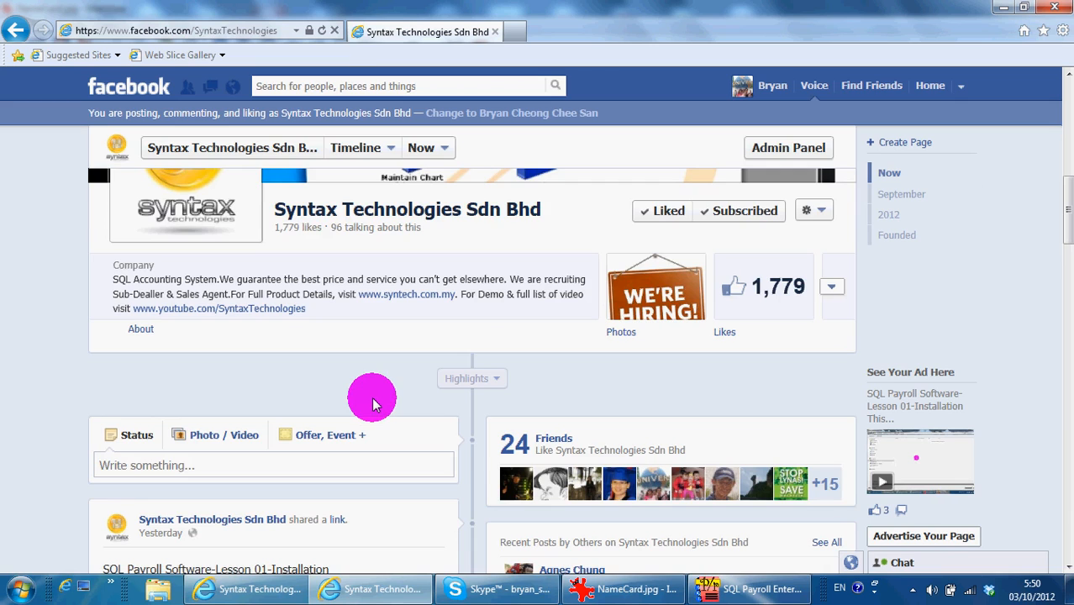
scroll("down", 3)
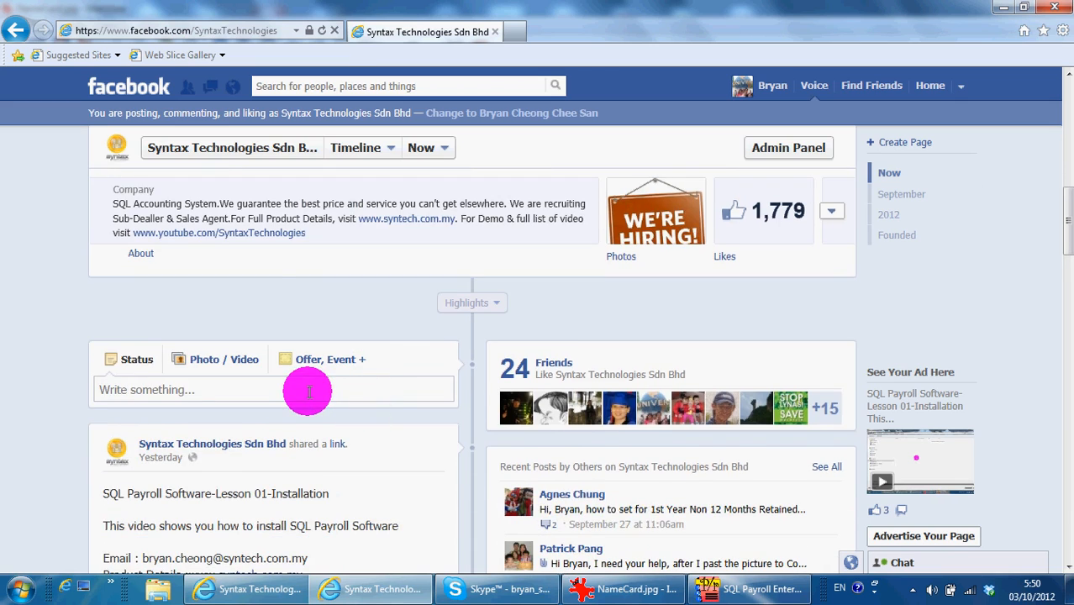
scroll("down", 3)
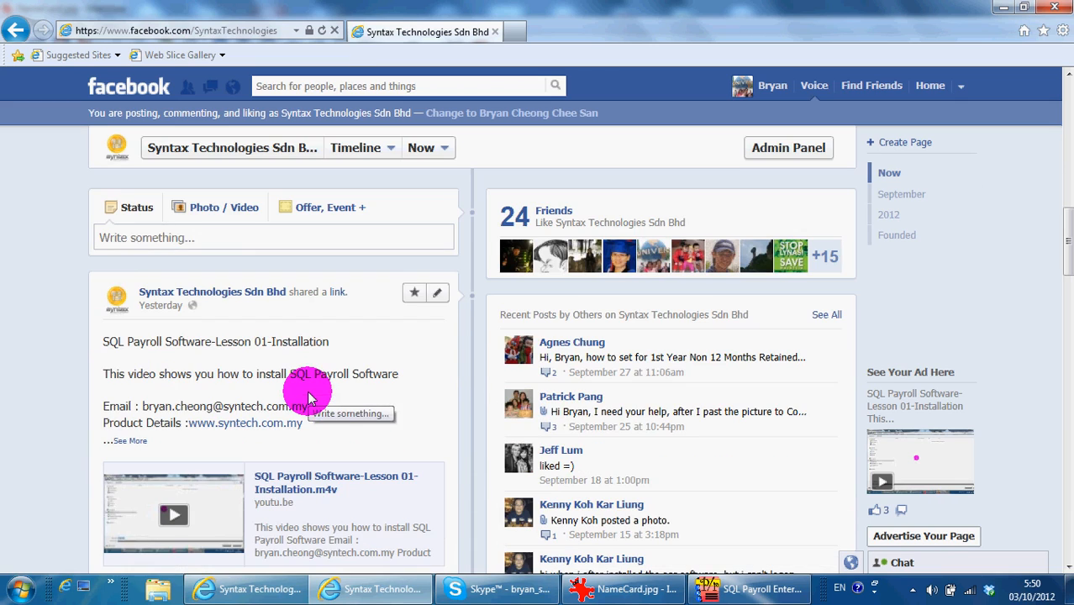
mouse_move(109, 239)
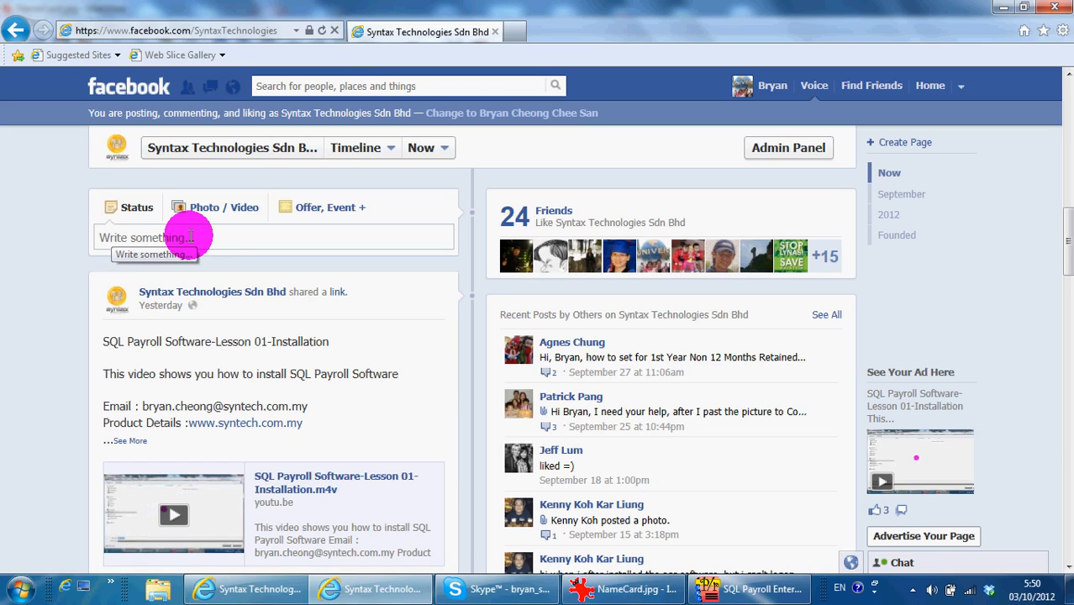
mouse_move(358, 322)
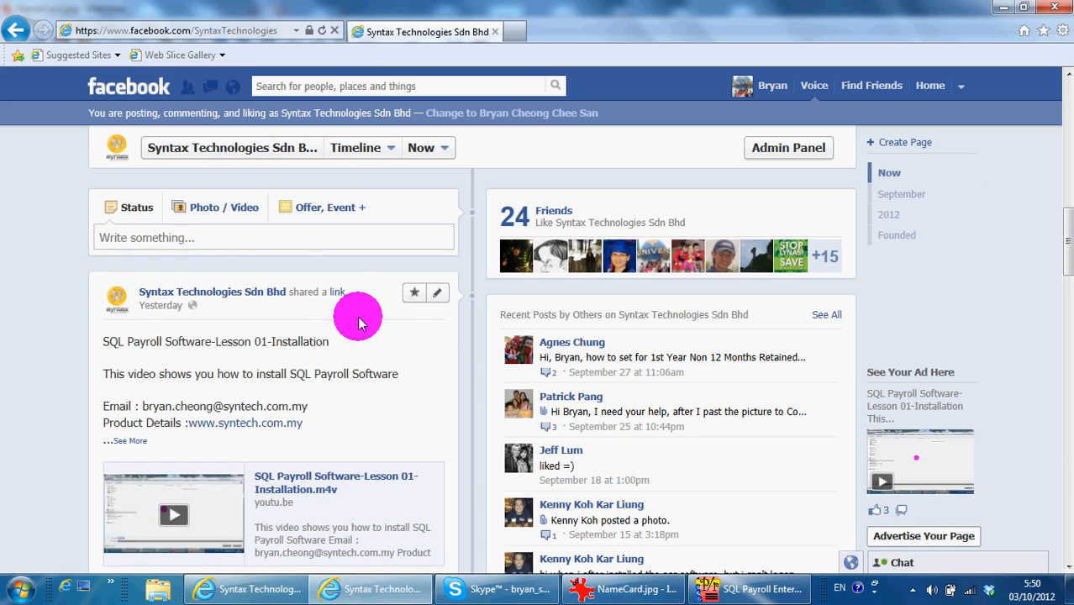
scroll("up", 3)
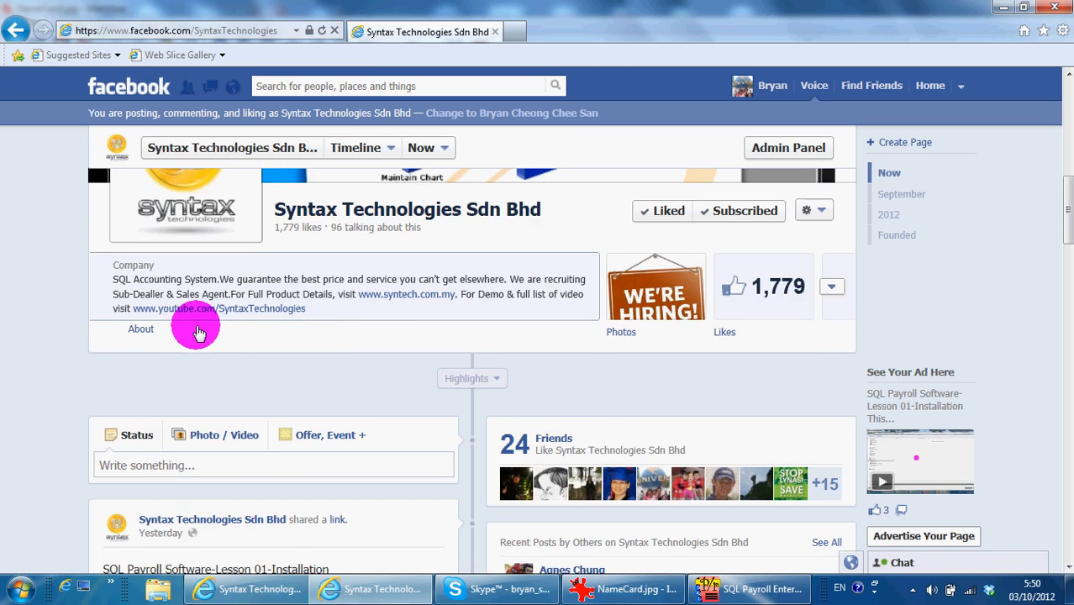
mouse_move(366, 399)
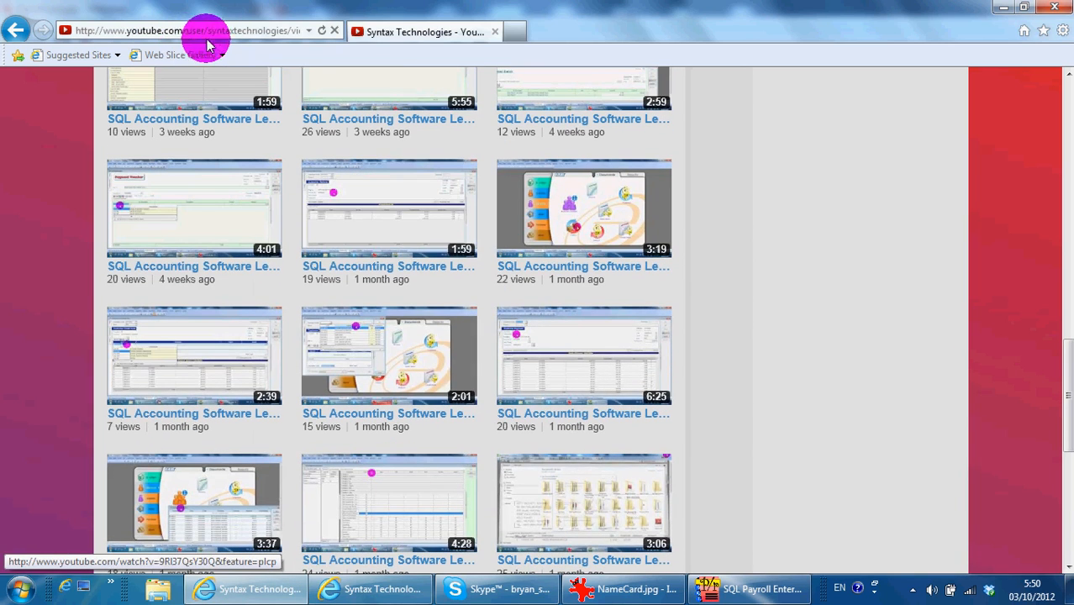
scroll("up", 3)
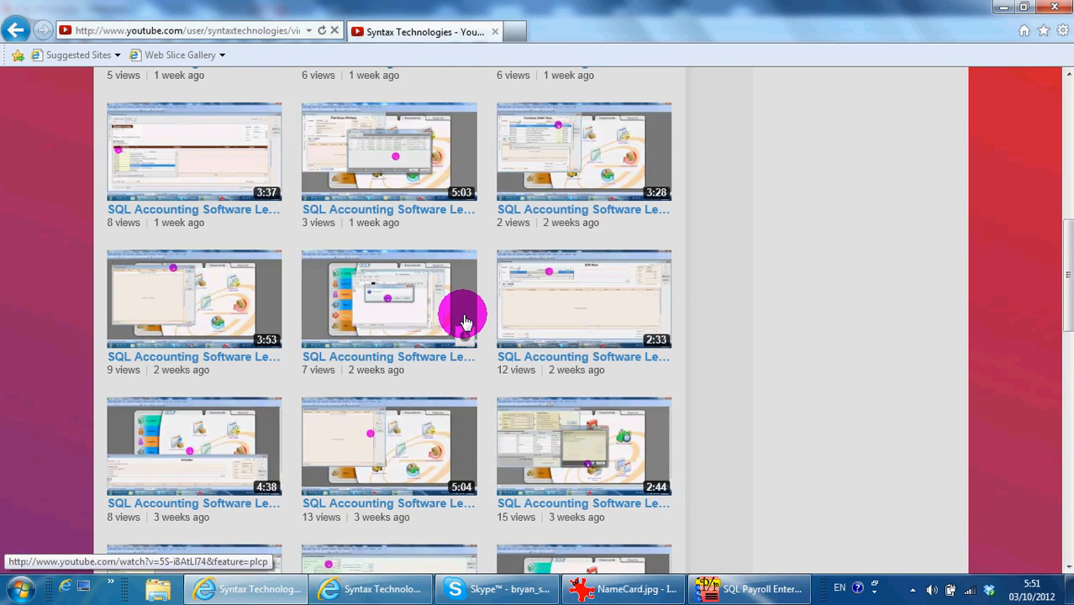
scroll("up", 3)
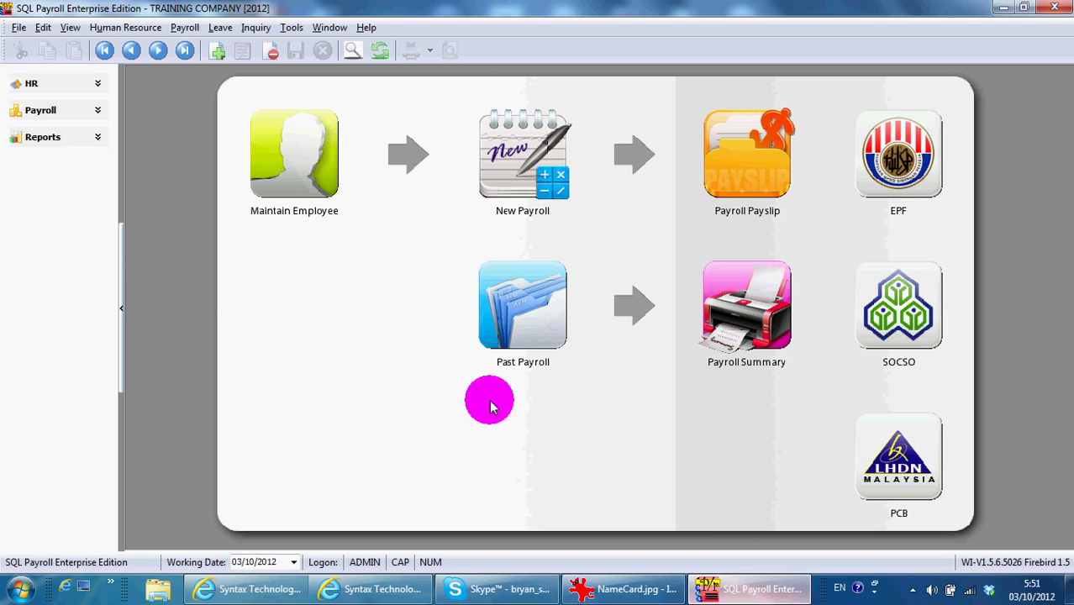
mouse_move(141, 256)
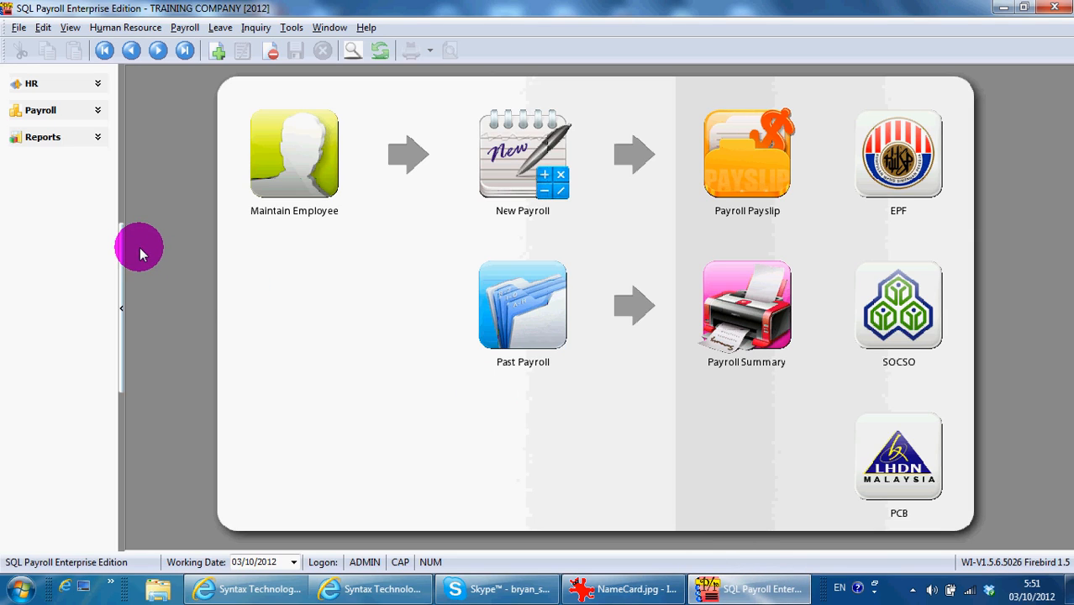
mouse_move(15, 67)
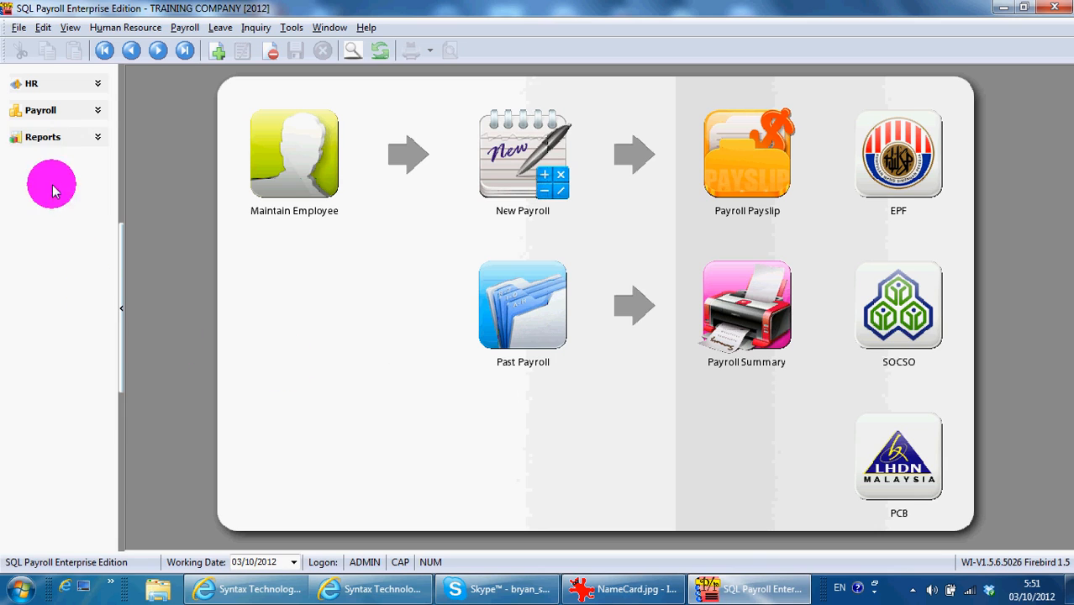
left_click(17, 27)
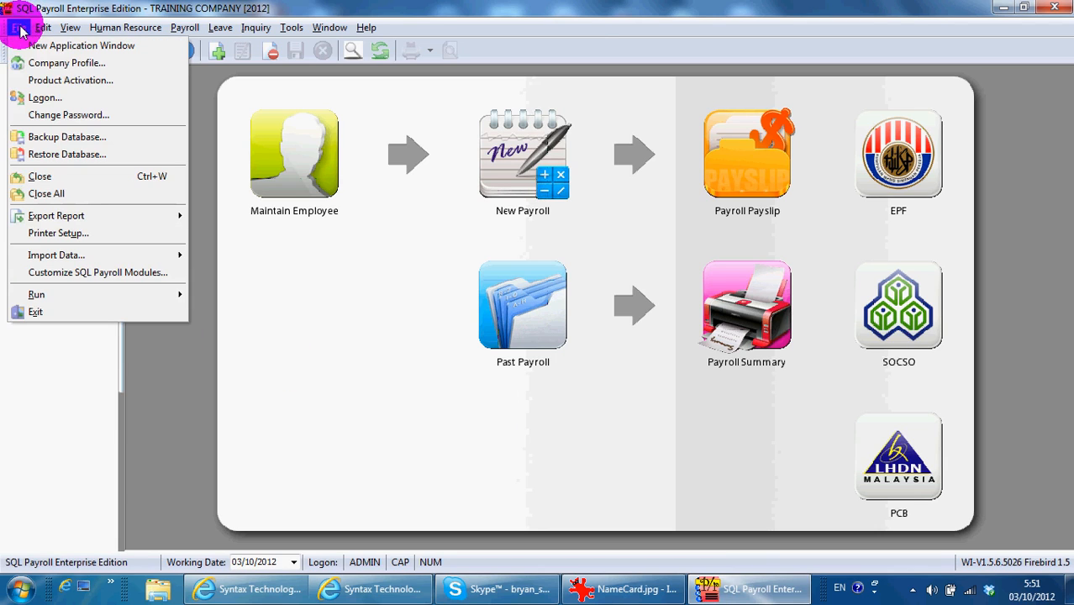
- Review TRAINING COMPANY's profile through its EPF, TAX, SOCSO and Officer details
left_click(67, 62)
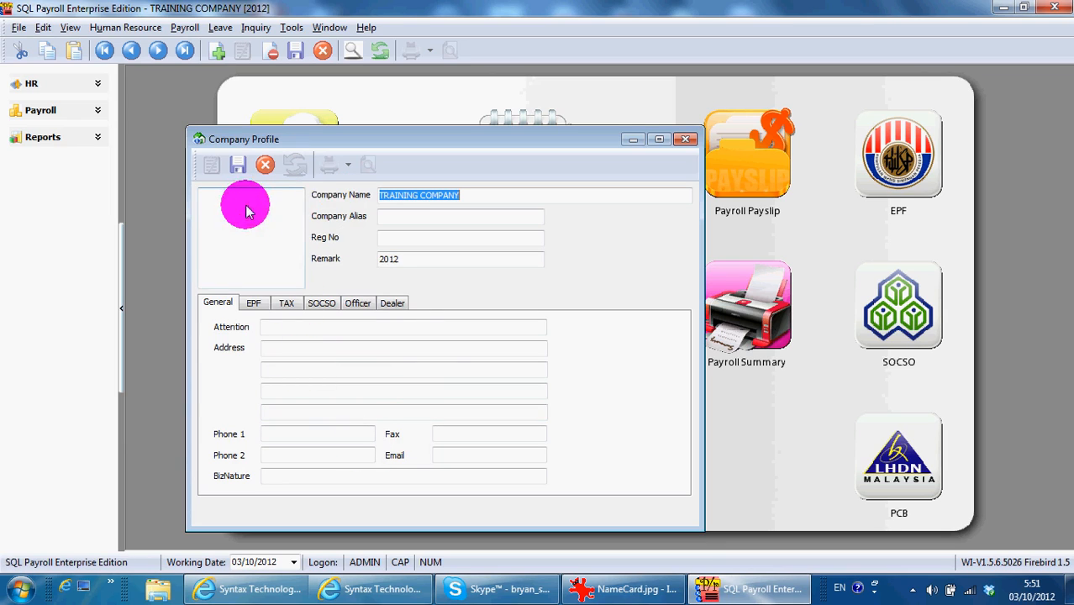
mouse_move(351, 228)
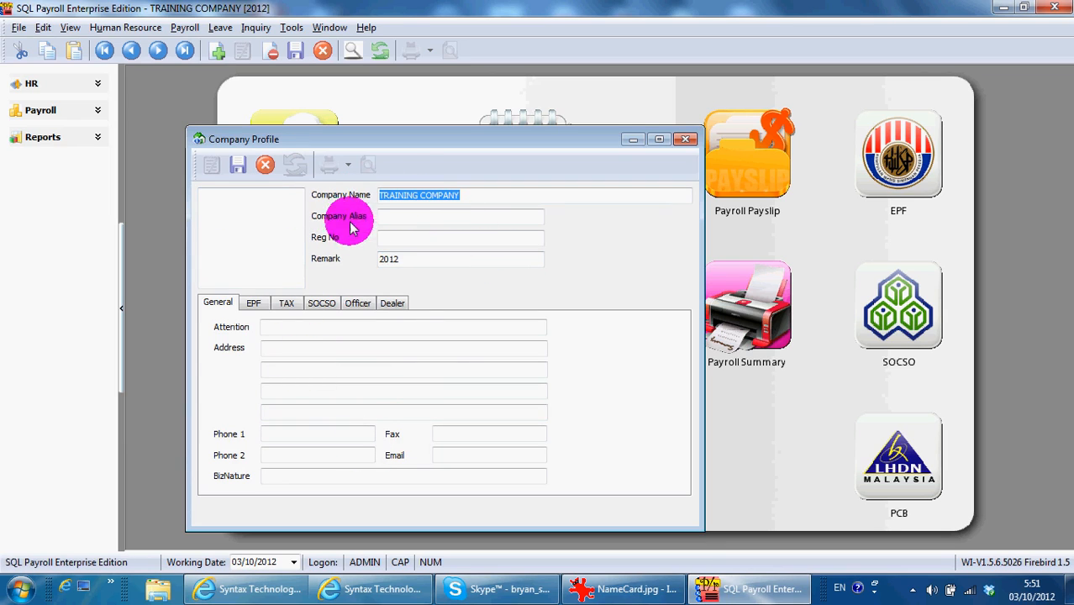
mouse_move(229, 338)
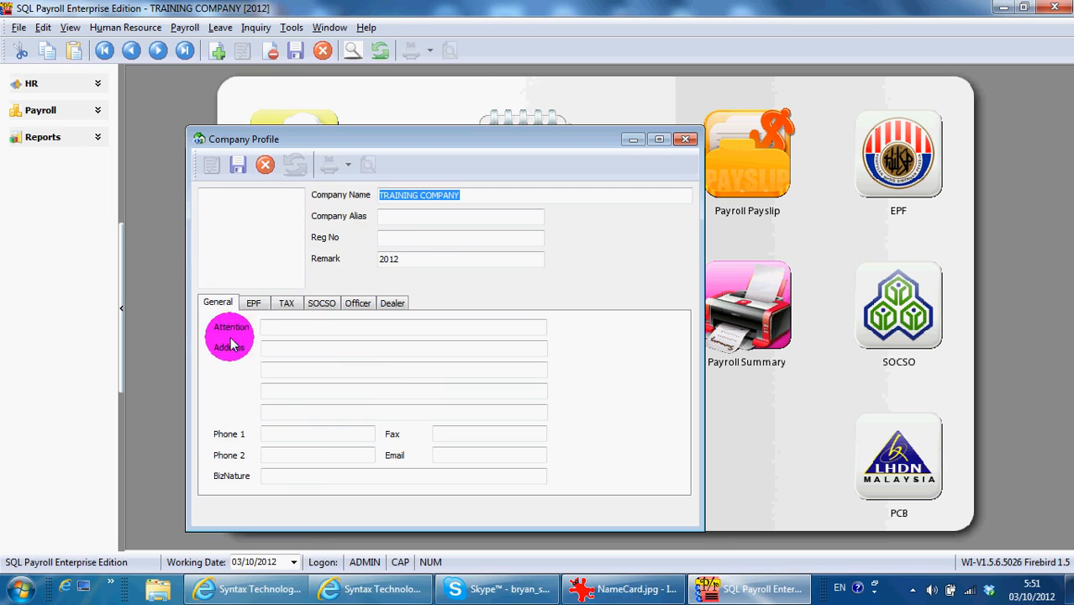
left_click(252, 303)
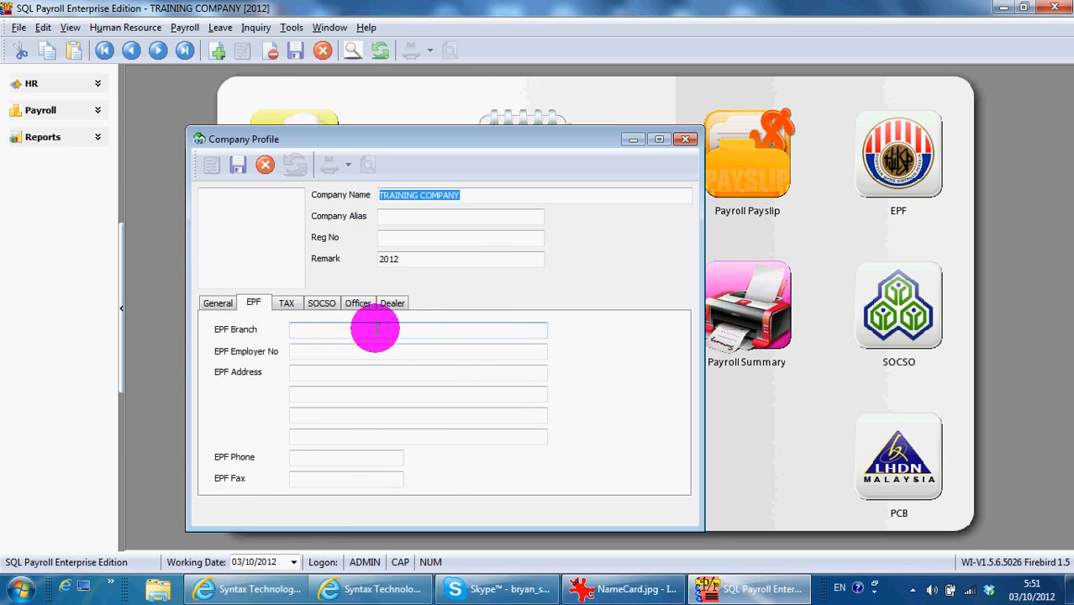
left_click(286, 303)
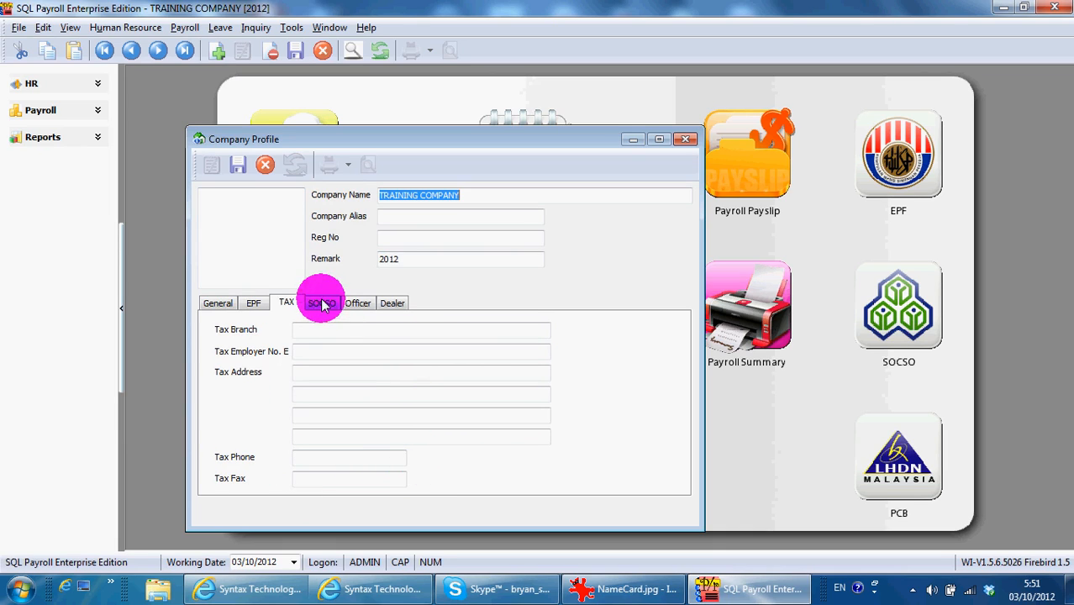
left_click(321, 302)
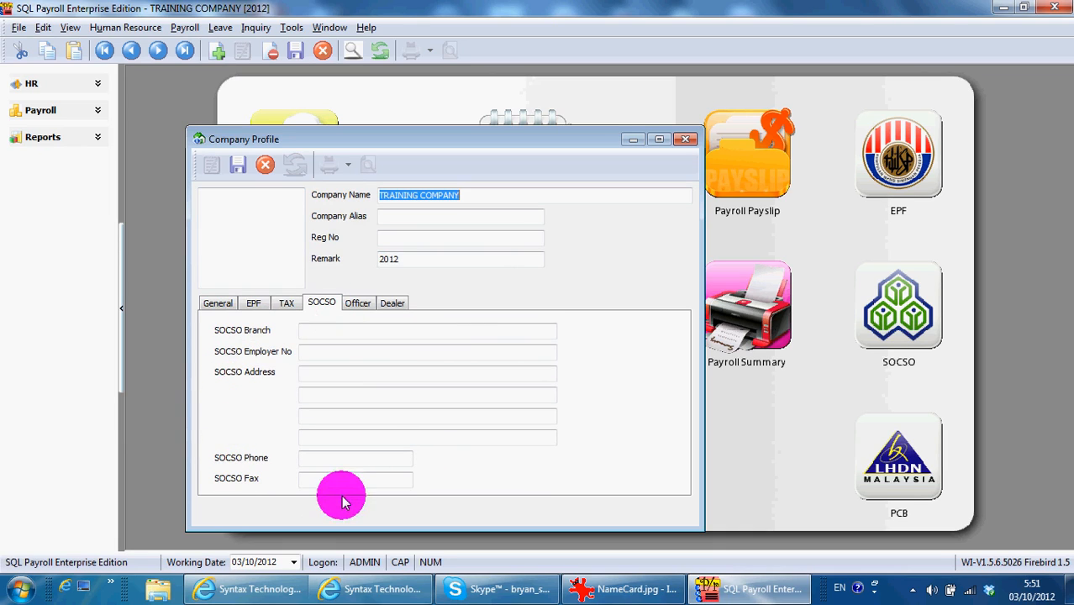
left_click(358, 302)
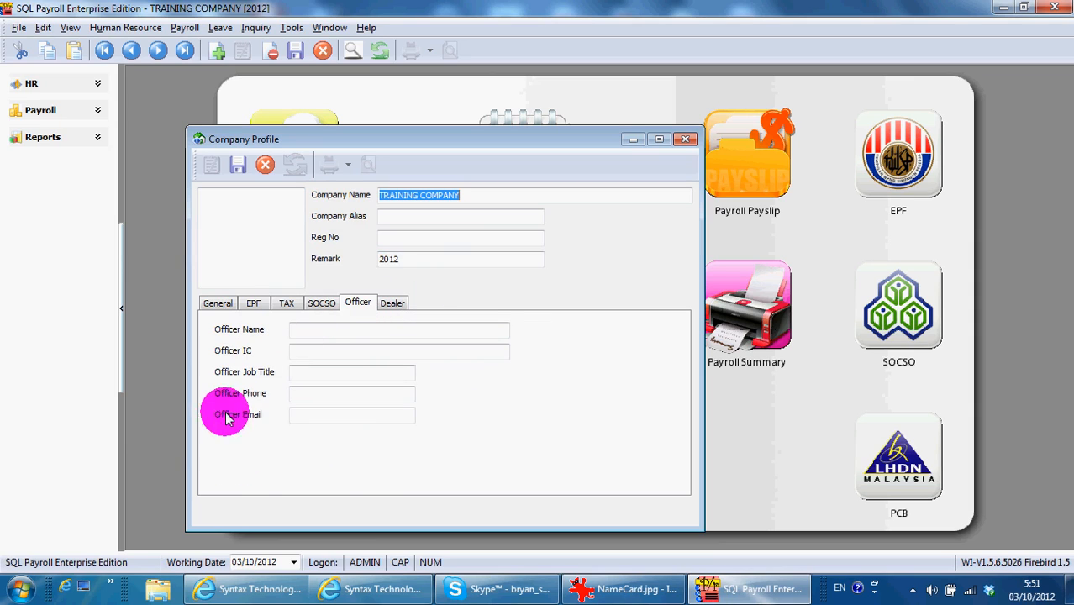
mouse_move(417, 380)
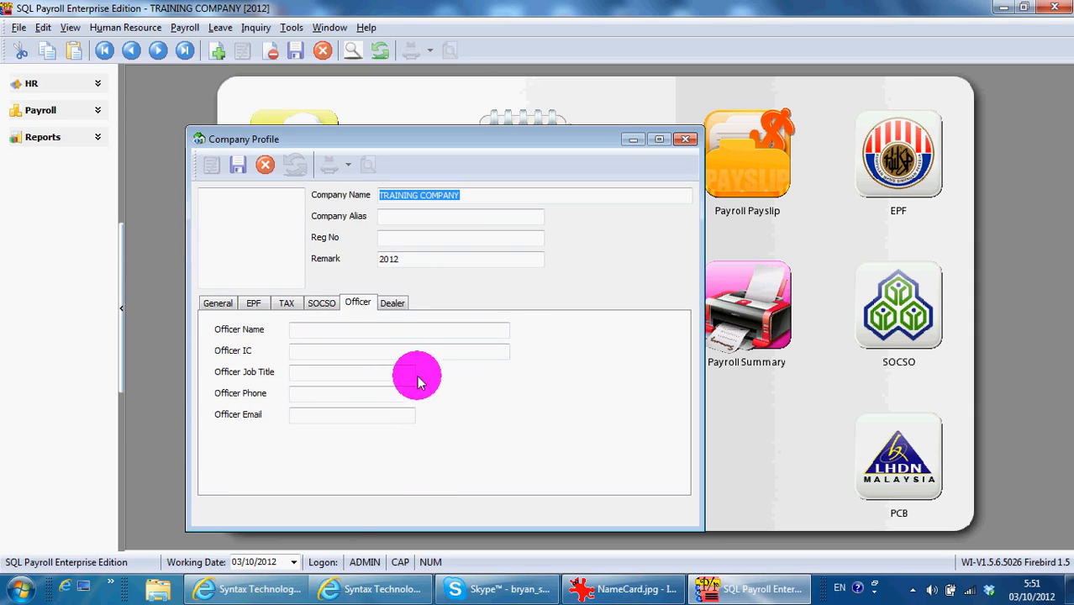
- Check the Dealer and Tax details, return to the Officer details, then close the profile
left_click(391, 302)
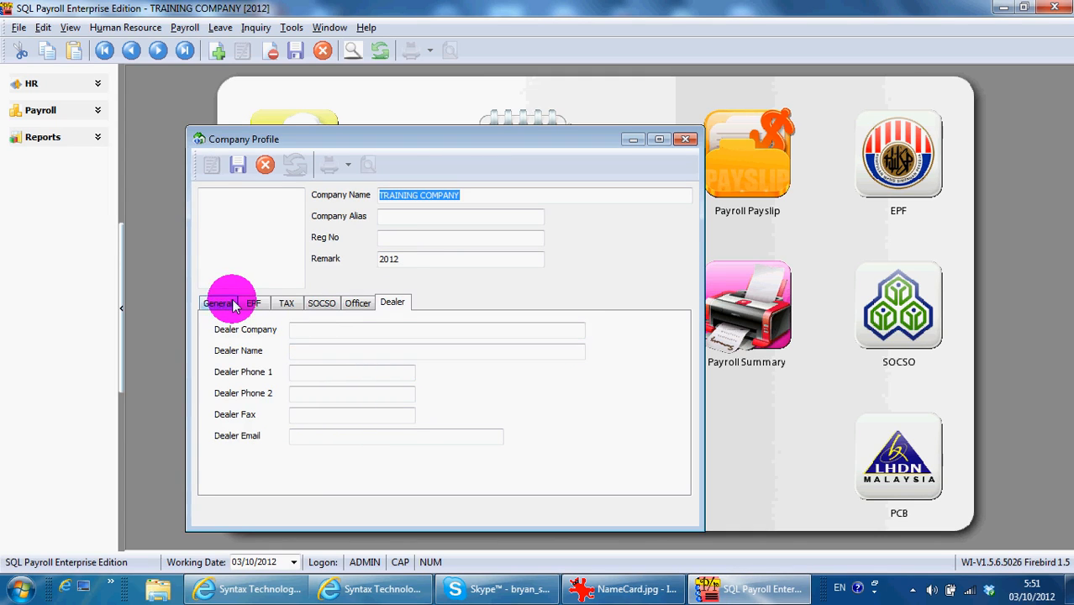
left_click(285, 302)
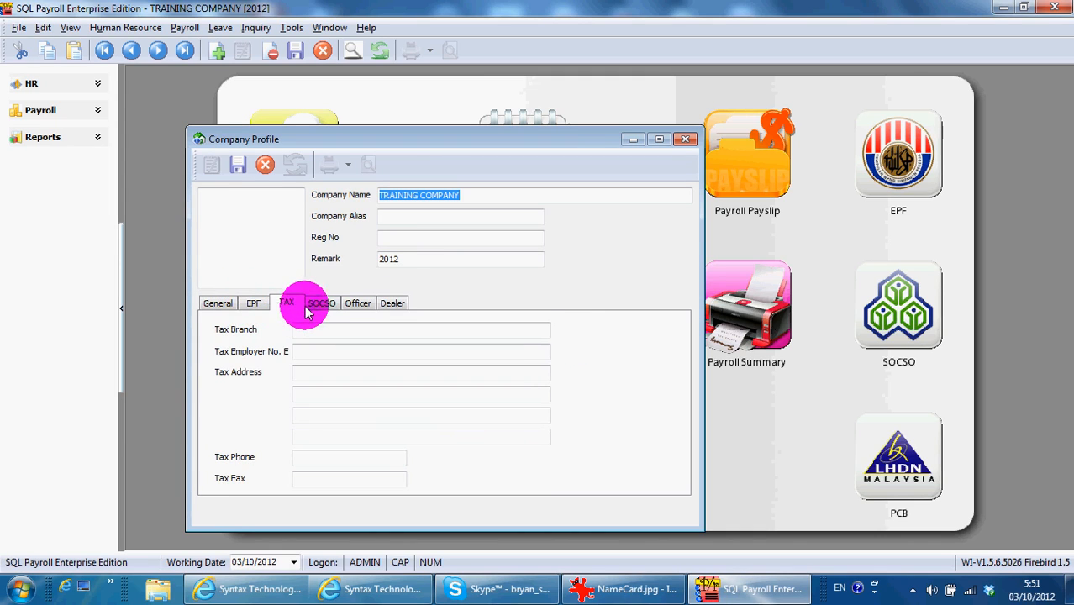
left_click(358, 303)
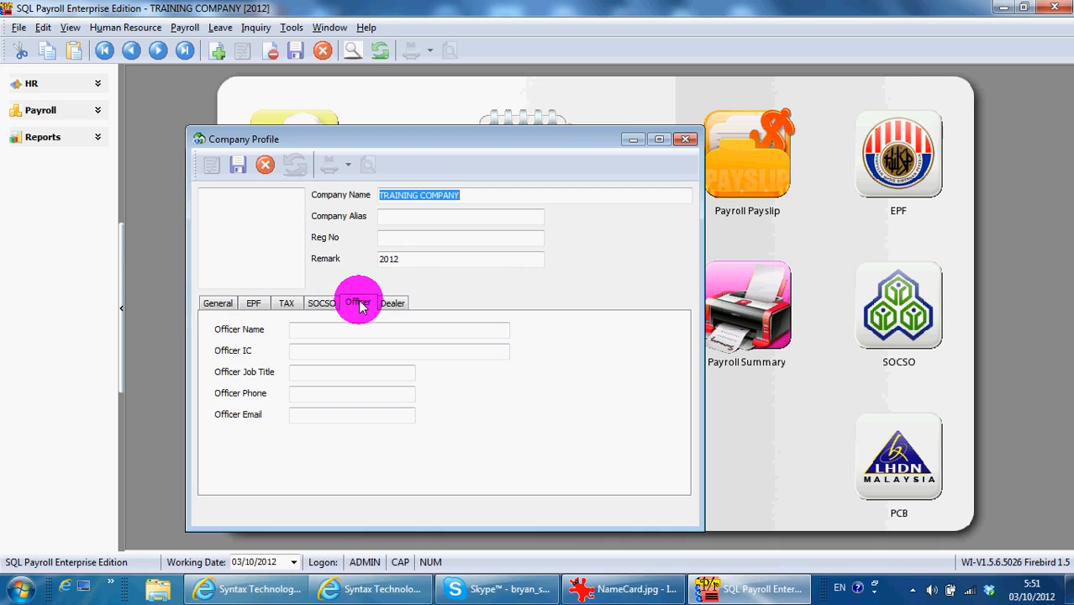
mouse_move(653, 149)
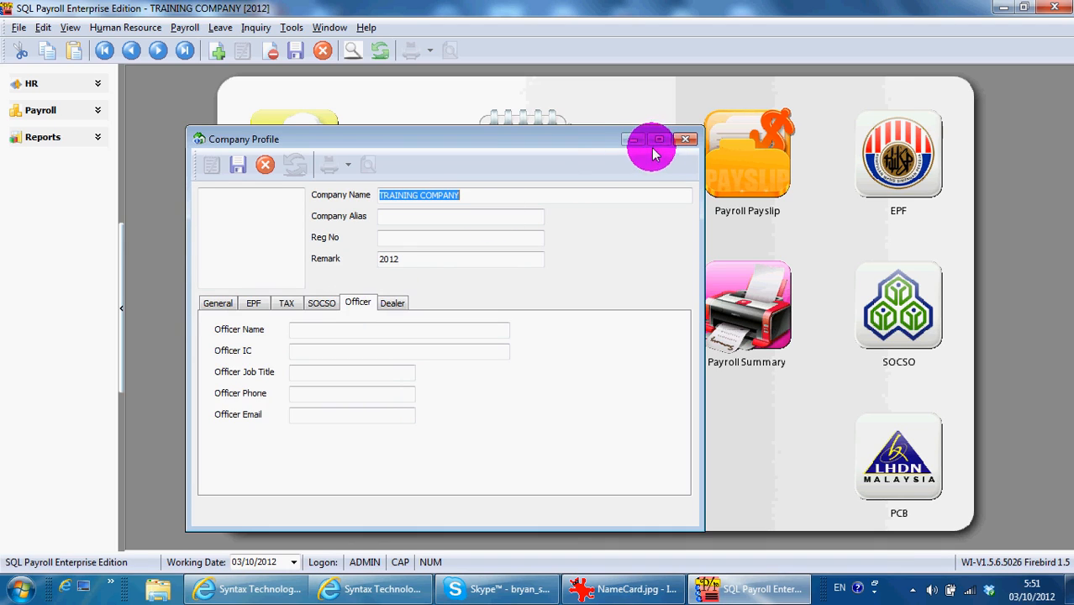
left_click(686, 138)
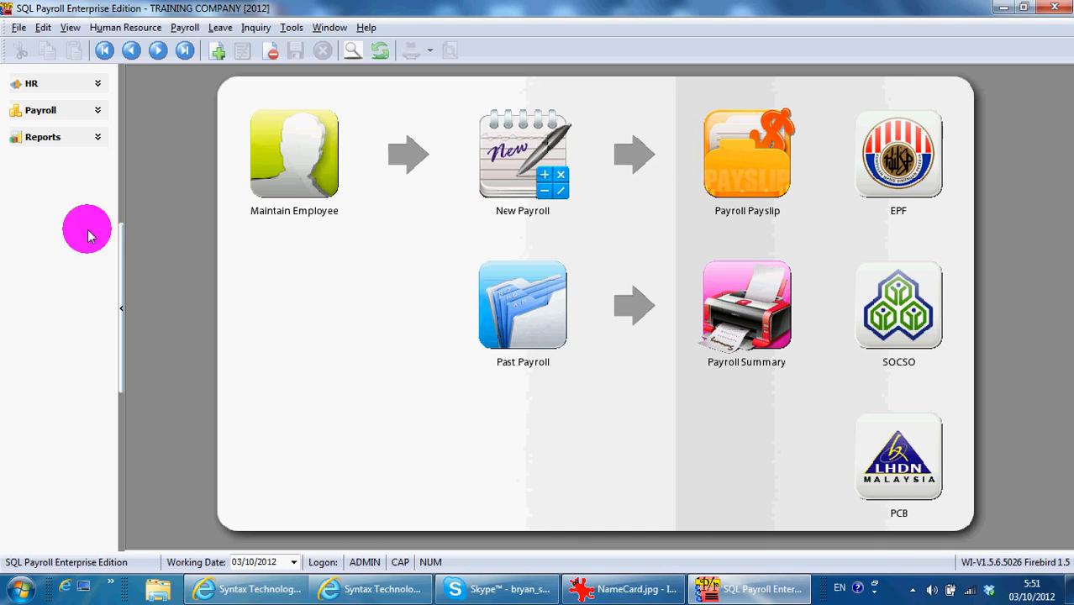
- Bring up the Product Activation window for TRAINING COMPANY from the File menu
left_click(18, 27)
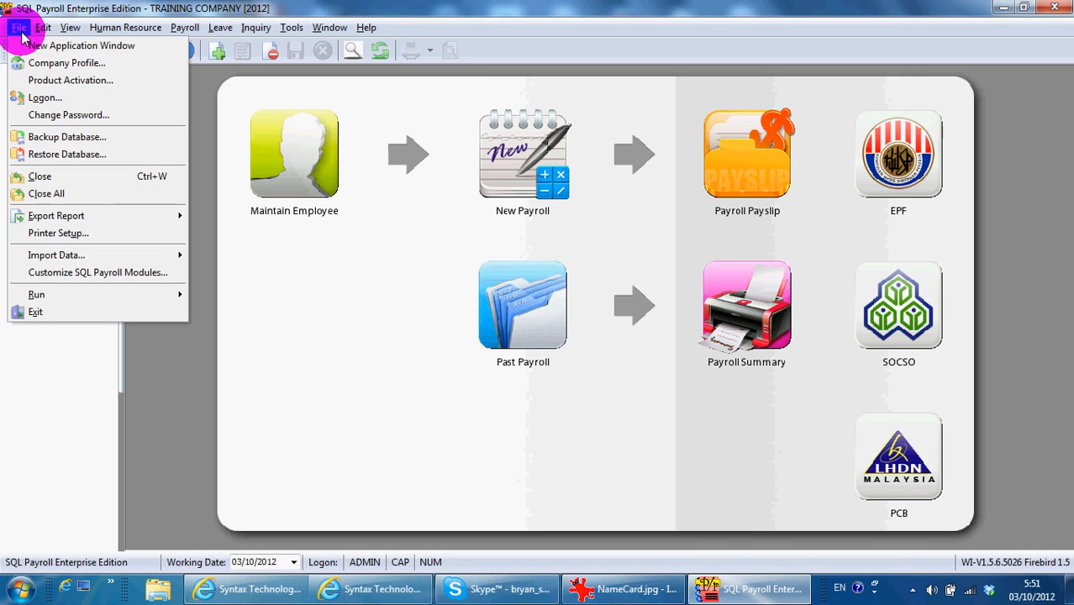
mouse_move(95, 81)
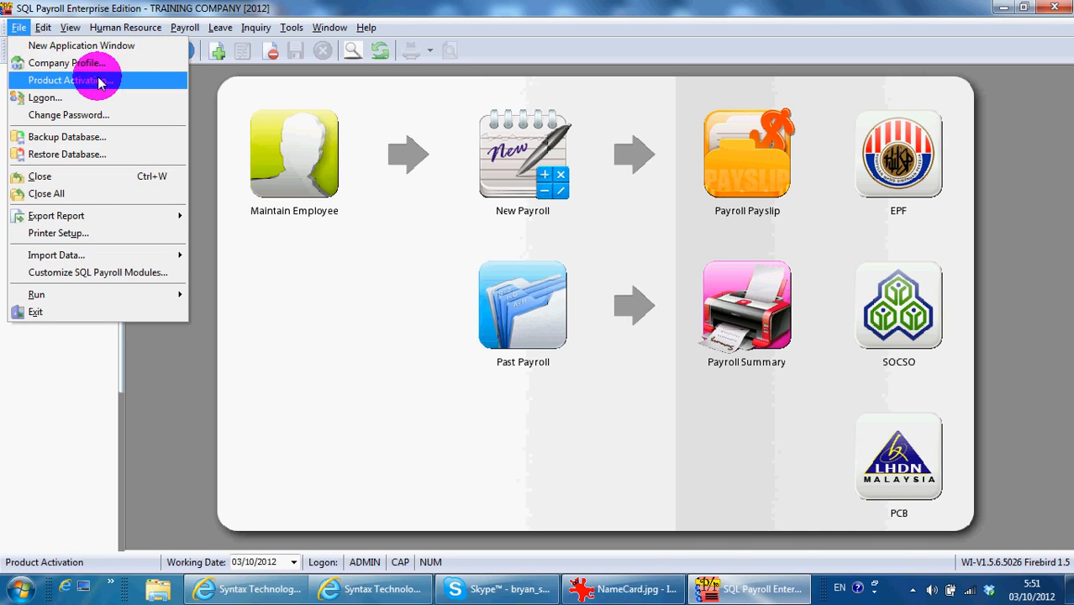
left_click(66, 81)
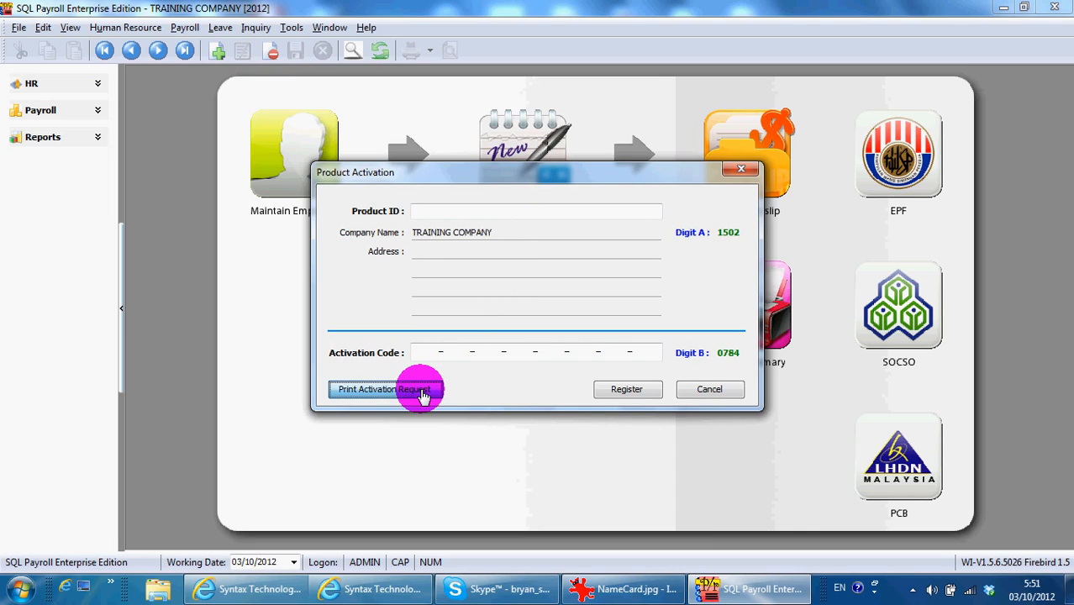
mouse_move(484, 258)
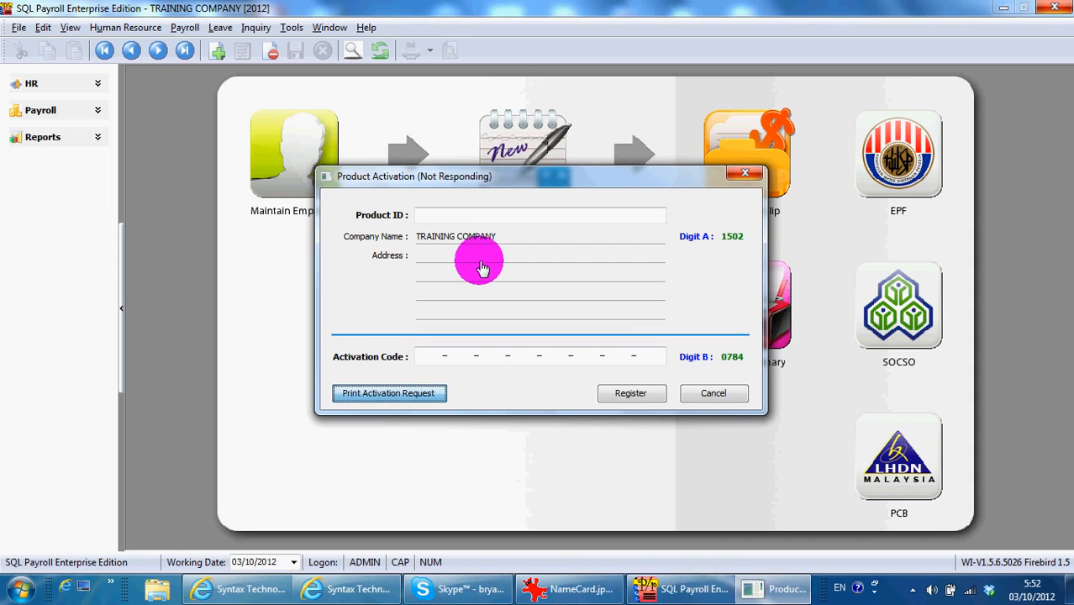
mouse_move(753, 495)
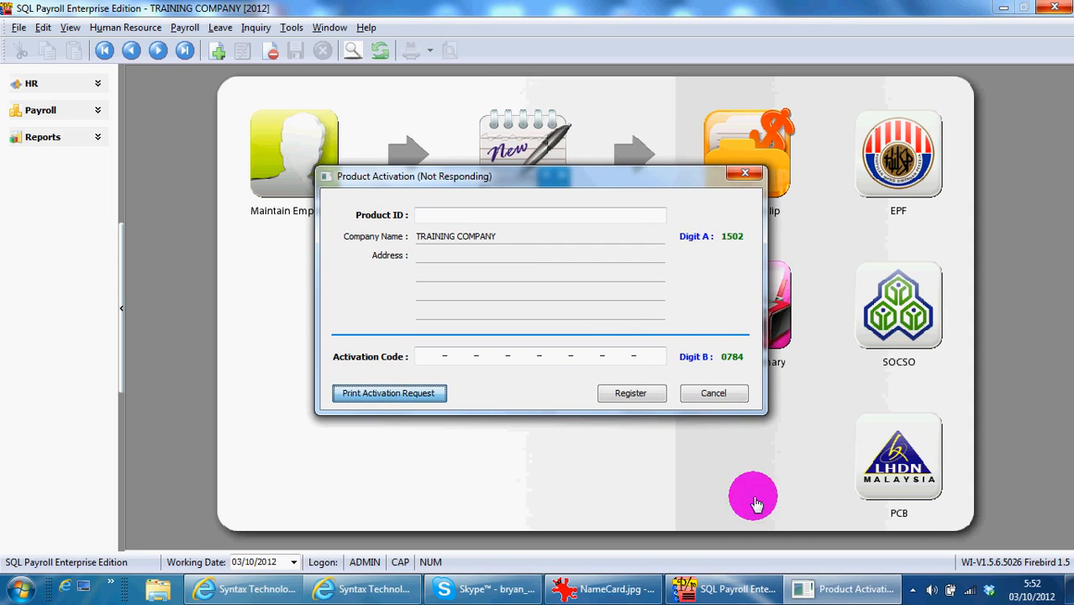
- Preview the Request For Activation Code report and choose PDF as its export format
left_click(389, 394)
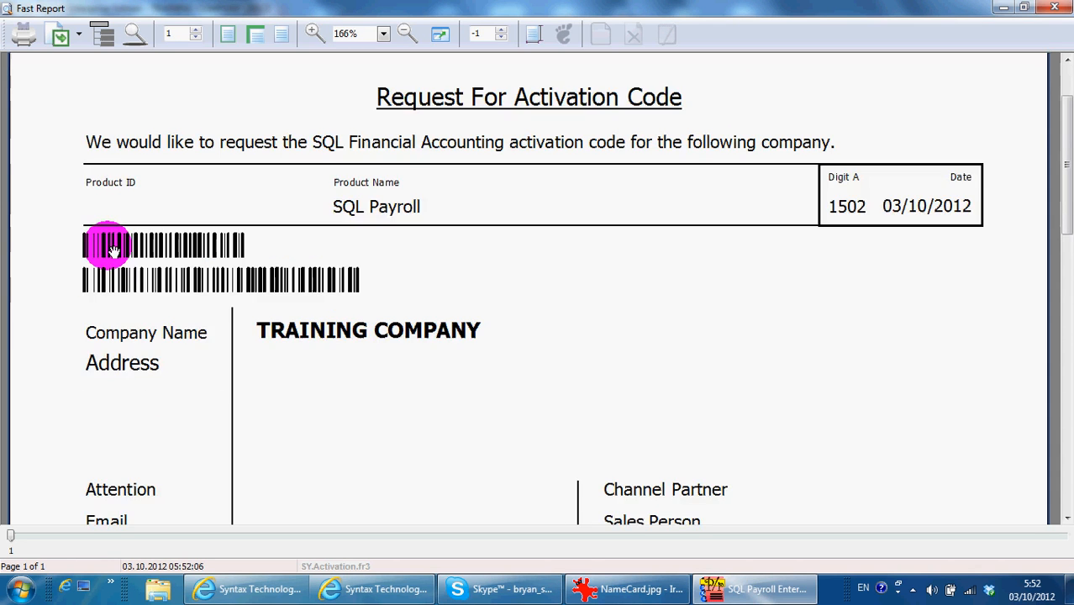
scroll("up", 3)
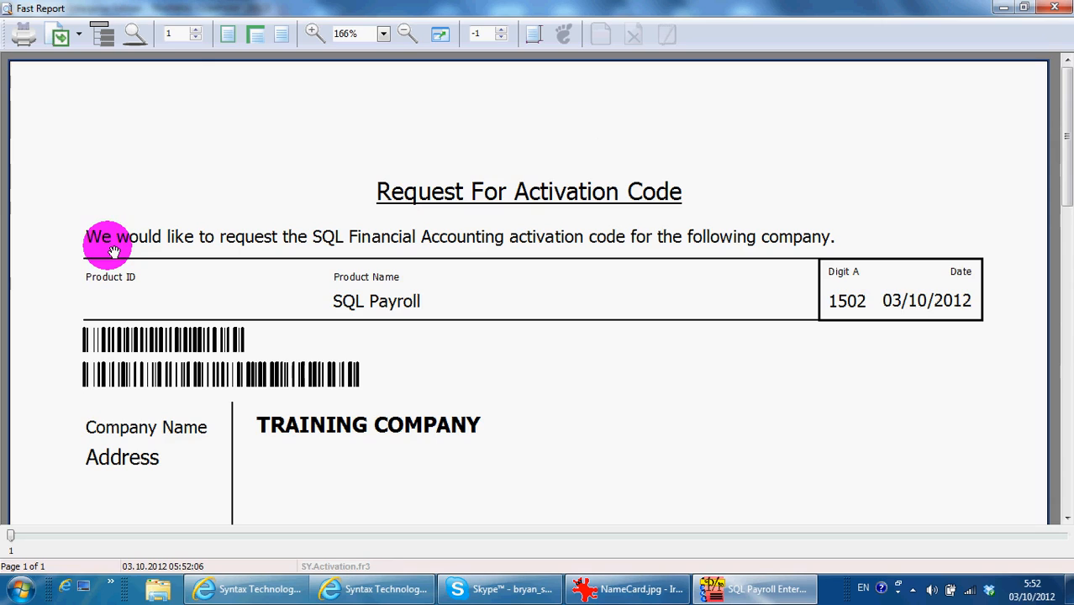
mouse_move(479, 225)
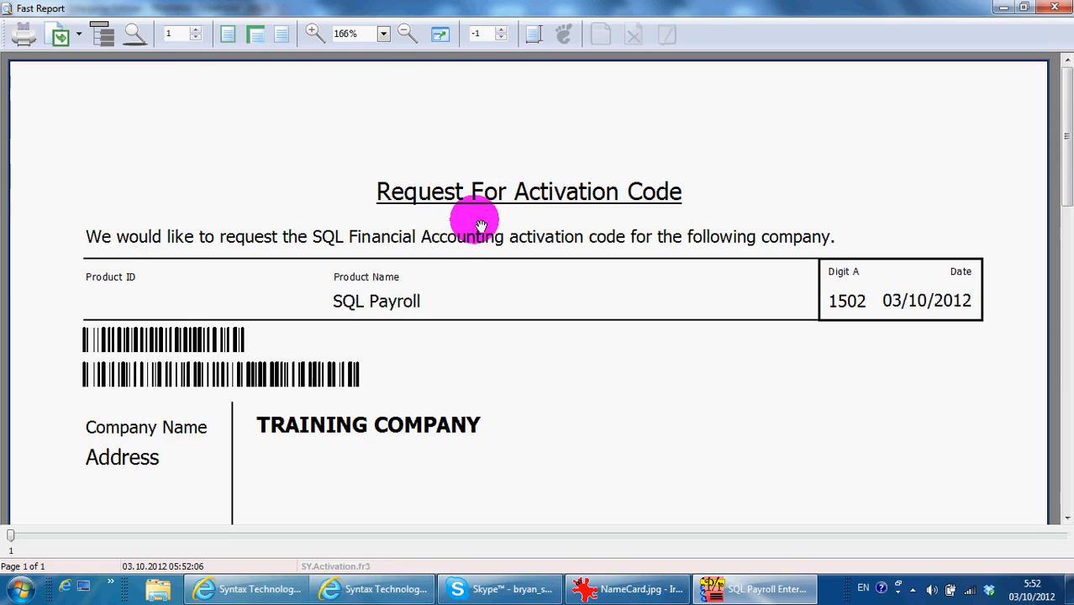
mouse_move(434, 269)
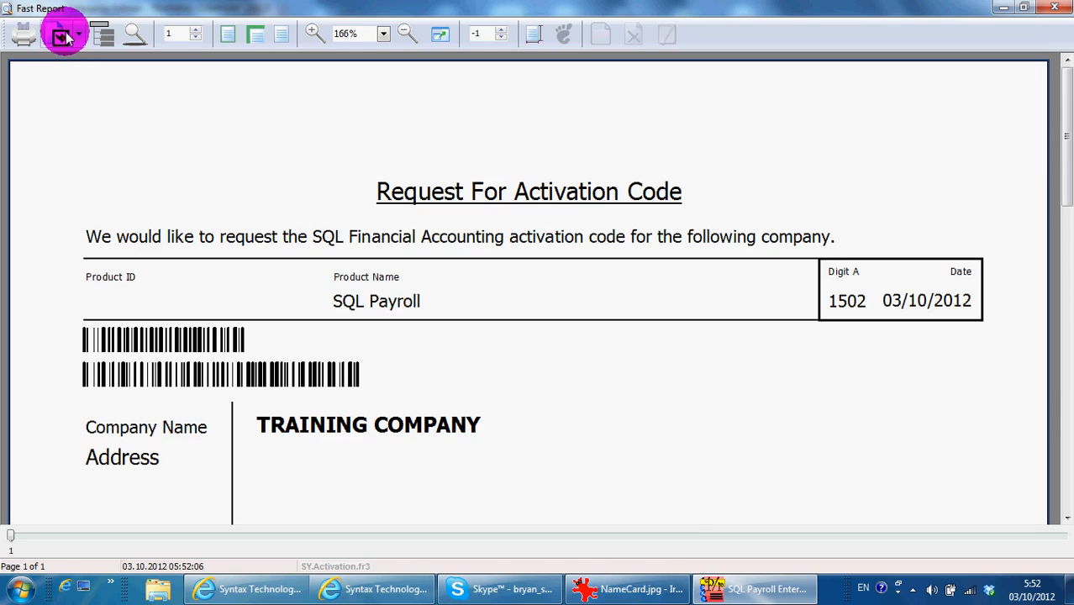
left_click(66, 33)
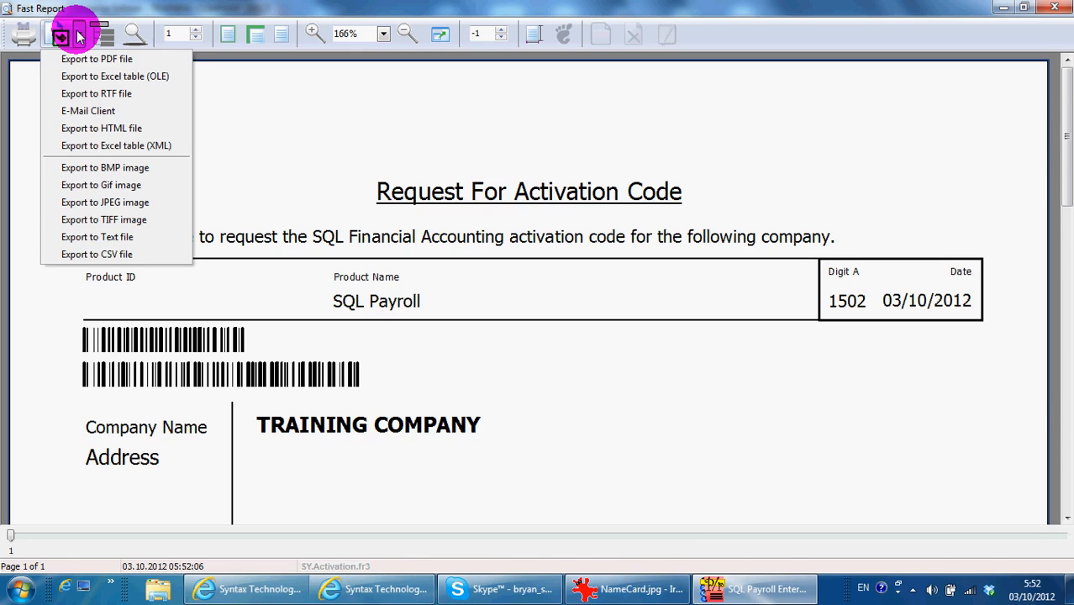
left_click(95, 59)
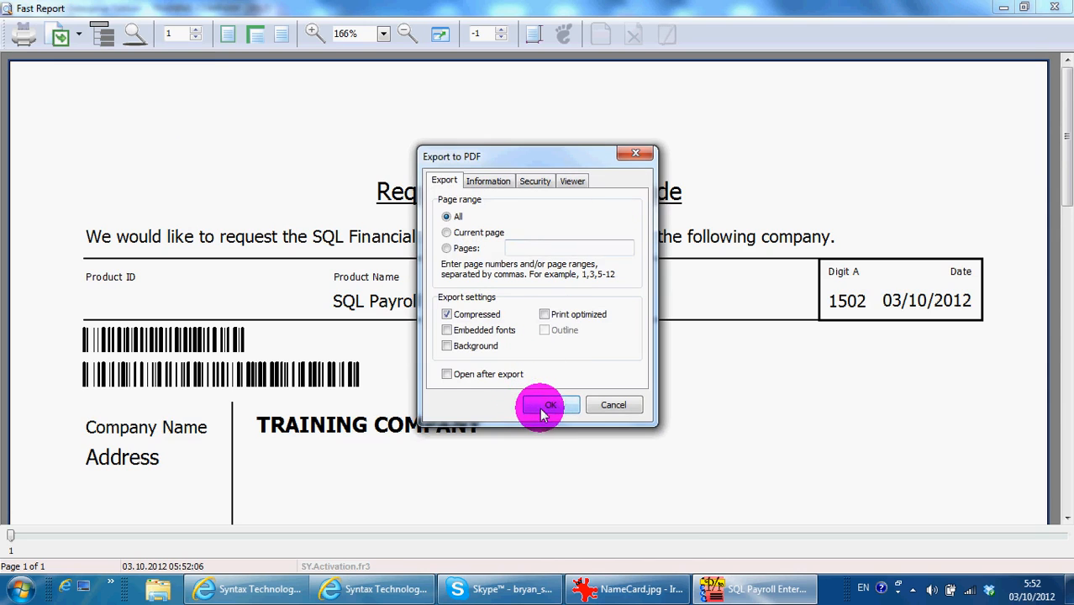
- Accept the PDF export settings and browse to the Desktop as the save location
left_click(546, 405)
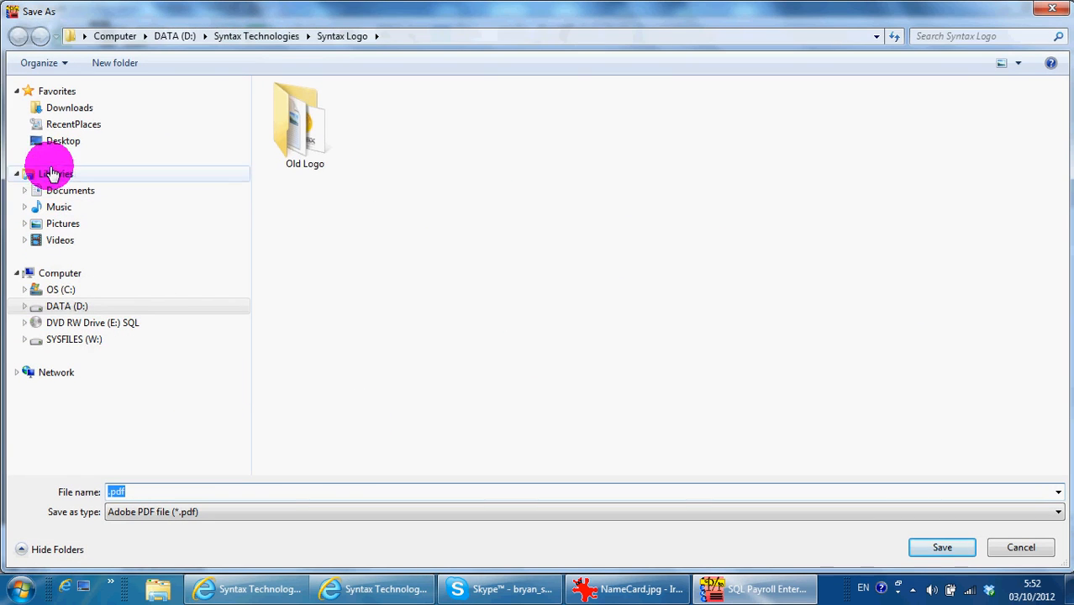
left_click(64, 141)
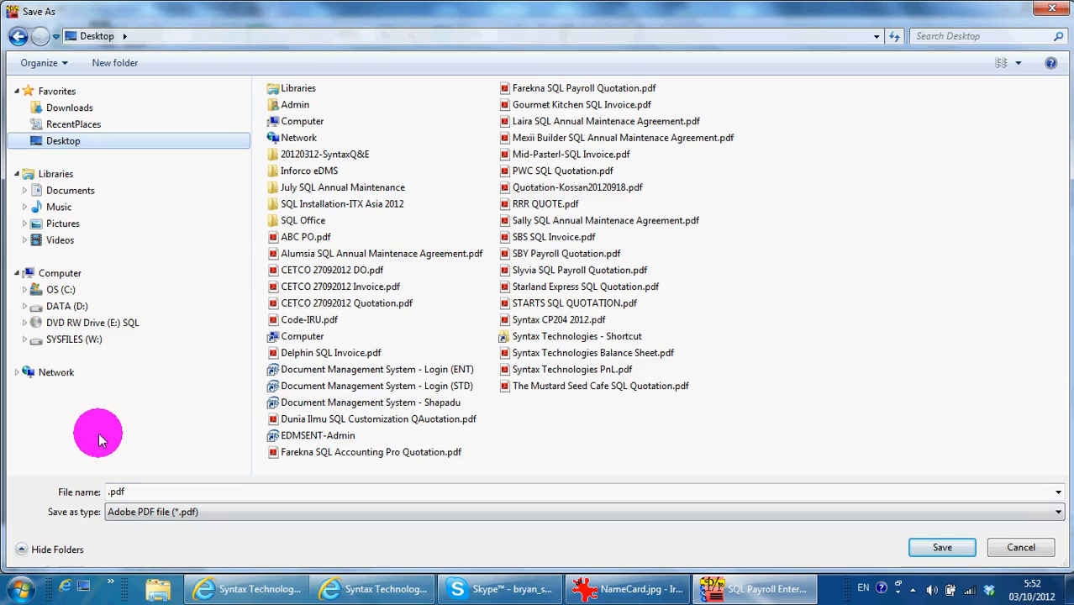
mouse_move(1019, 548)
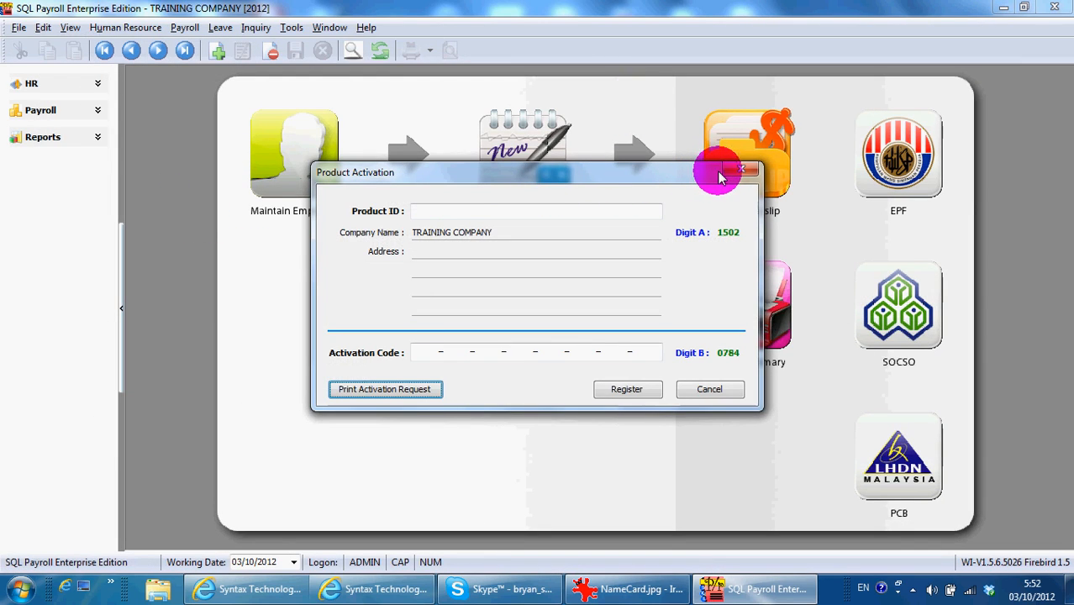
mouse_move(334, 323)
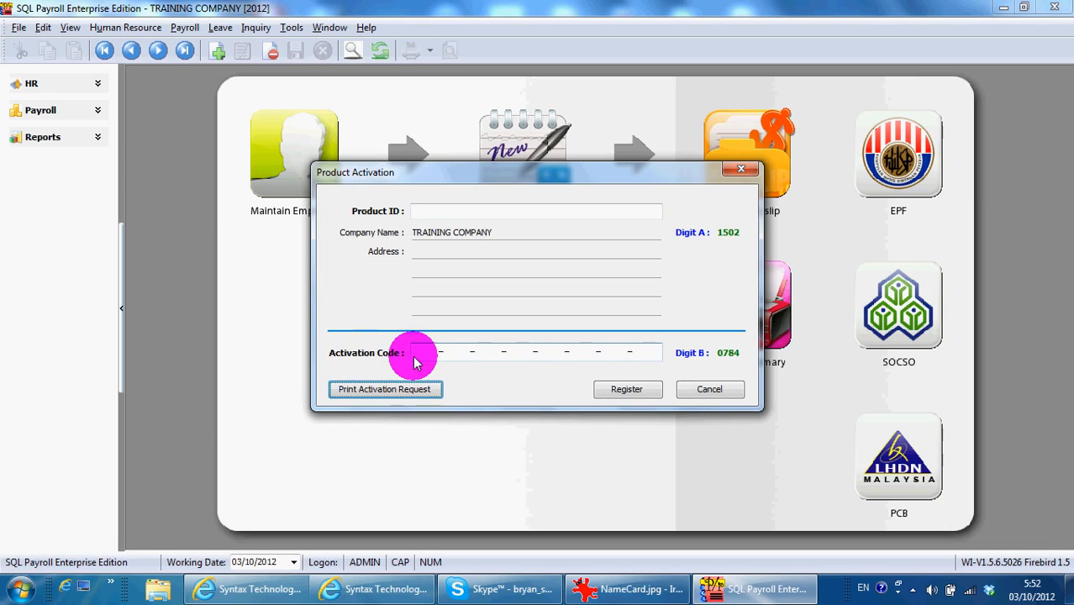
mouse_move(618, 344)
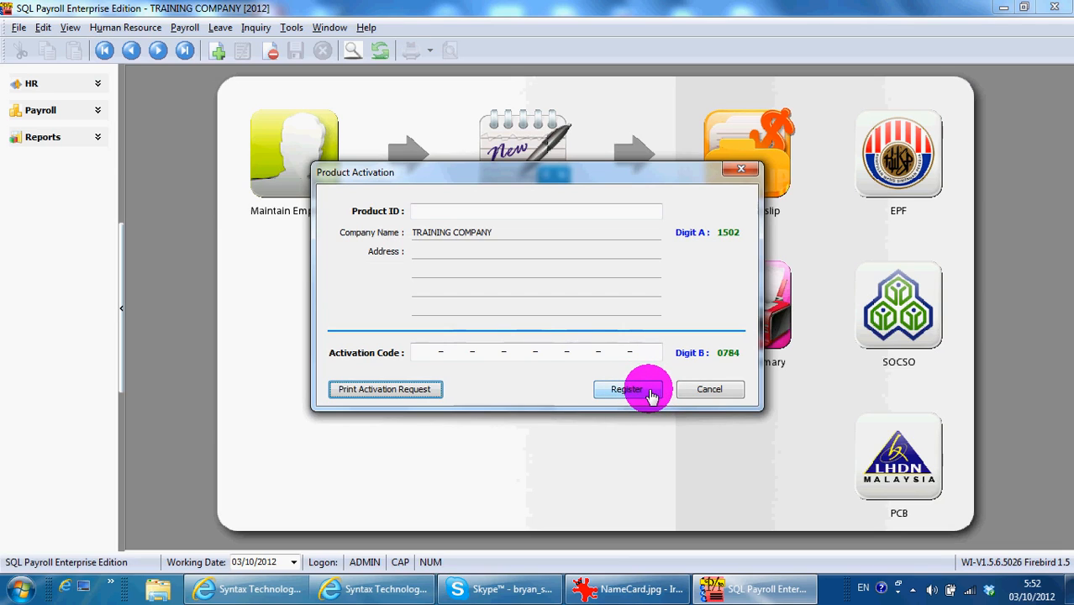
mouse_move(709, 389)
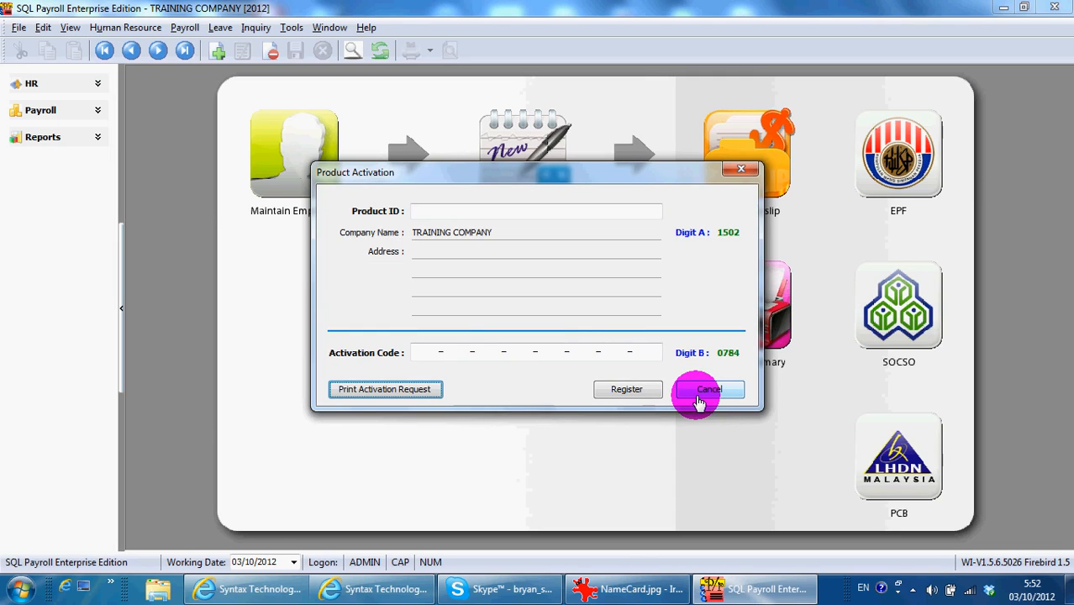
- Cancel Product Activation without registering, returning to the payroll dashboard
left_click(709, 389)
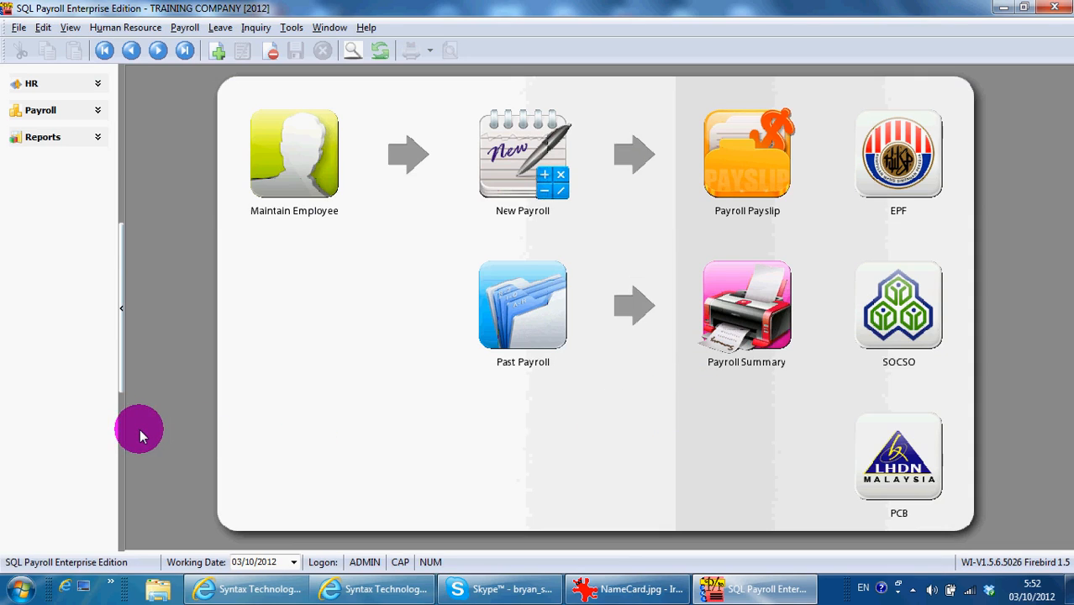
mouse_move(151, 279)
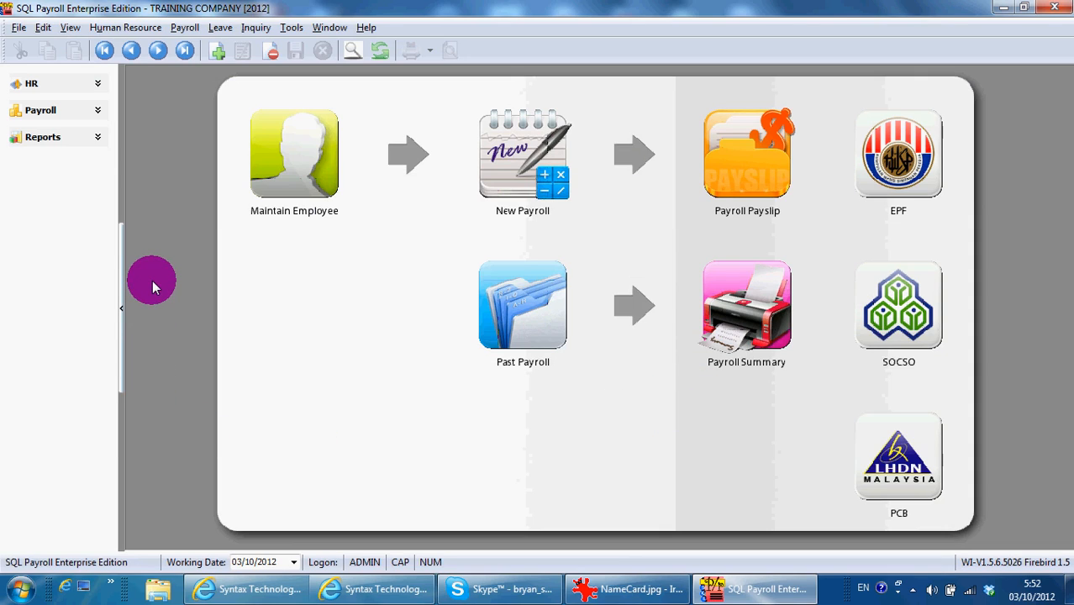
mouse_move(76, 66)
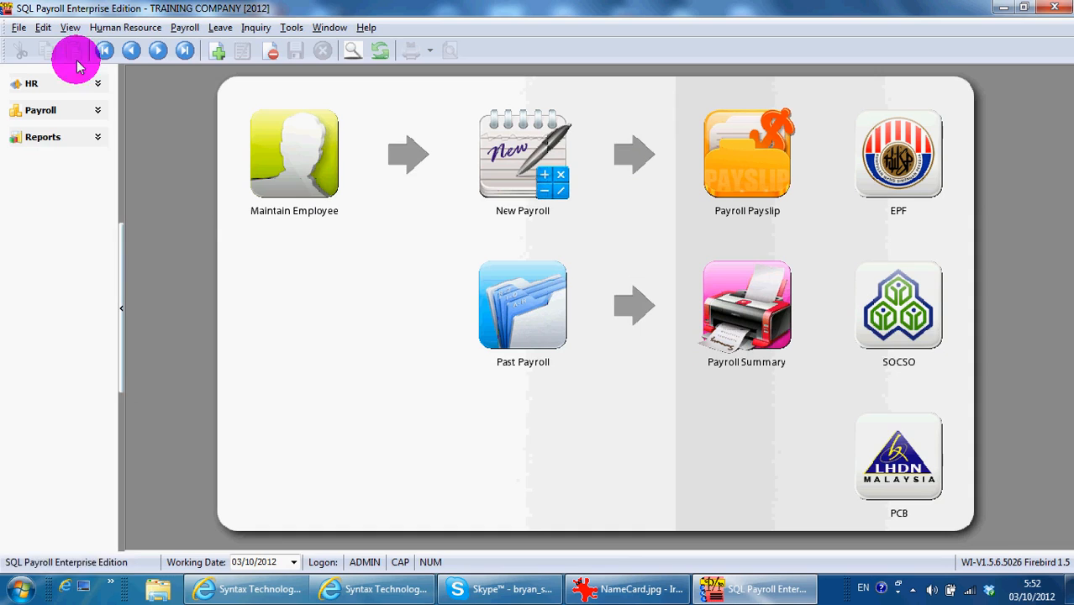
mouse_move(124, 26)
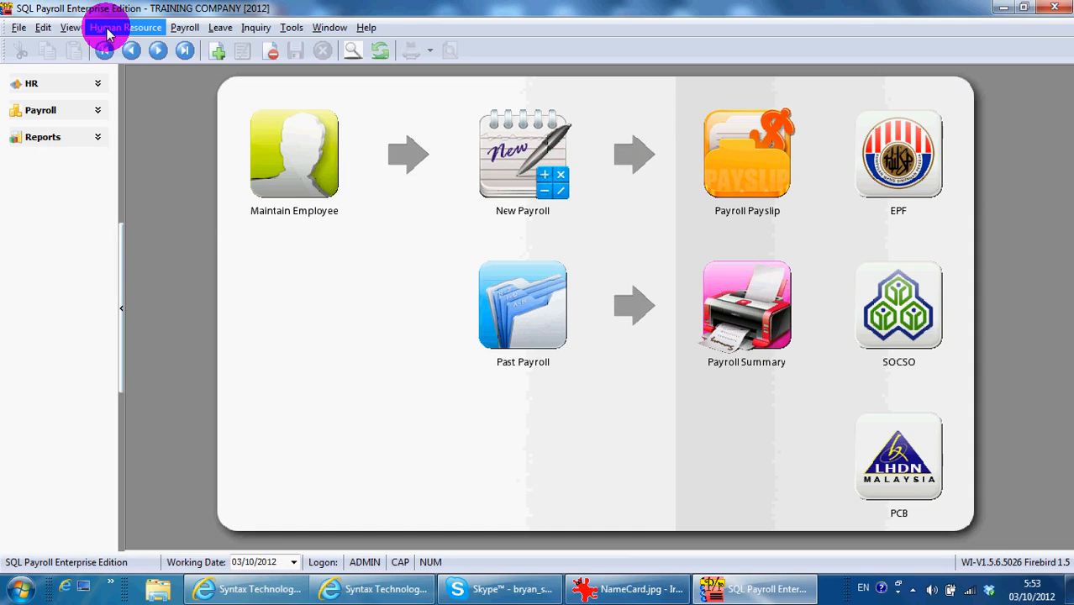
- Glance at the Human Resource maintenance options, then switch to NameCard.jpg in IrfanView
left_click(125, 27)
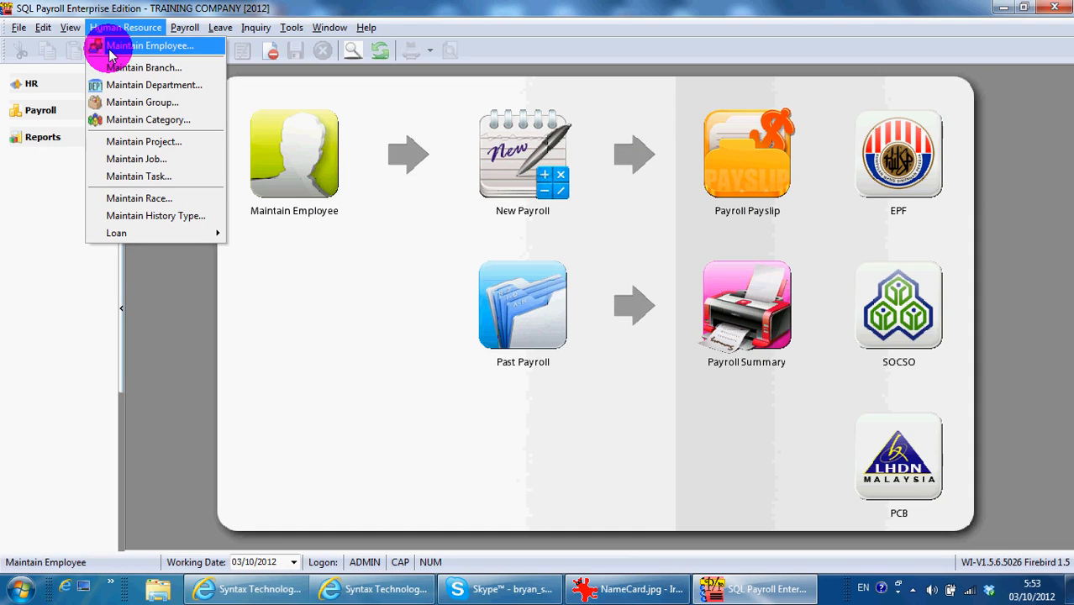
left_click(625, 588)
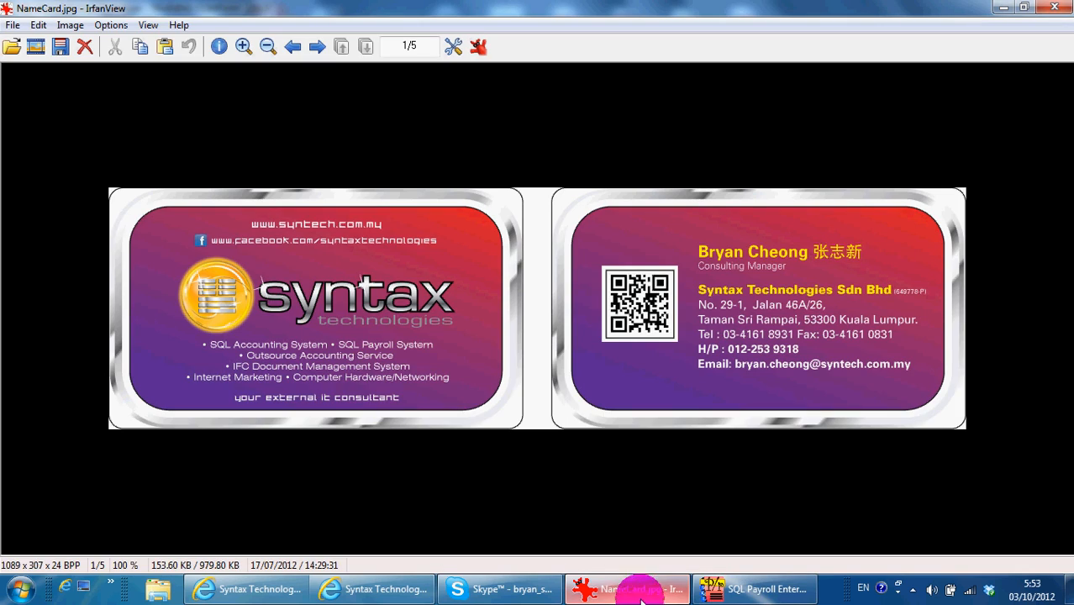